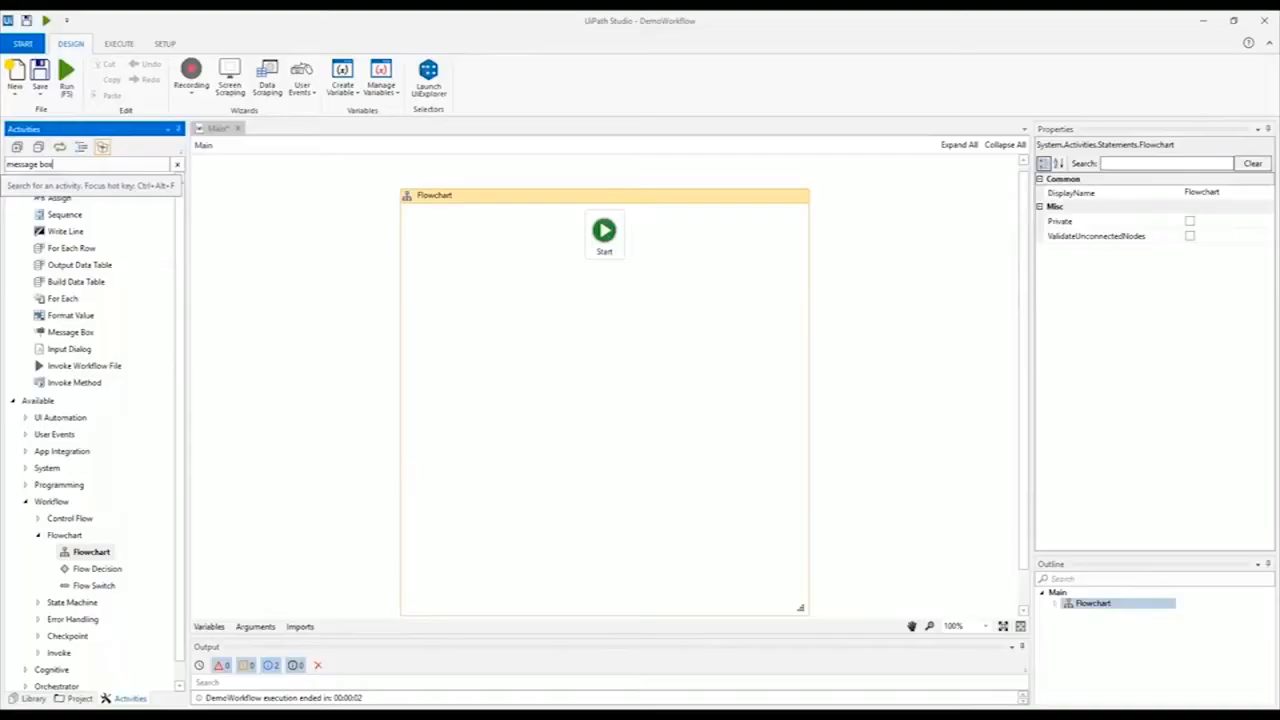
Step: Place a Message Box activity from the search below Start and select its Content property
type("message box")
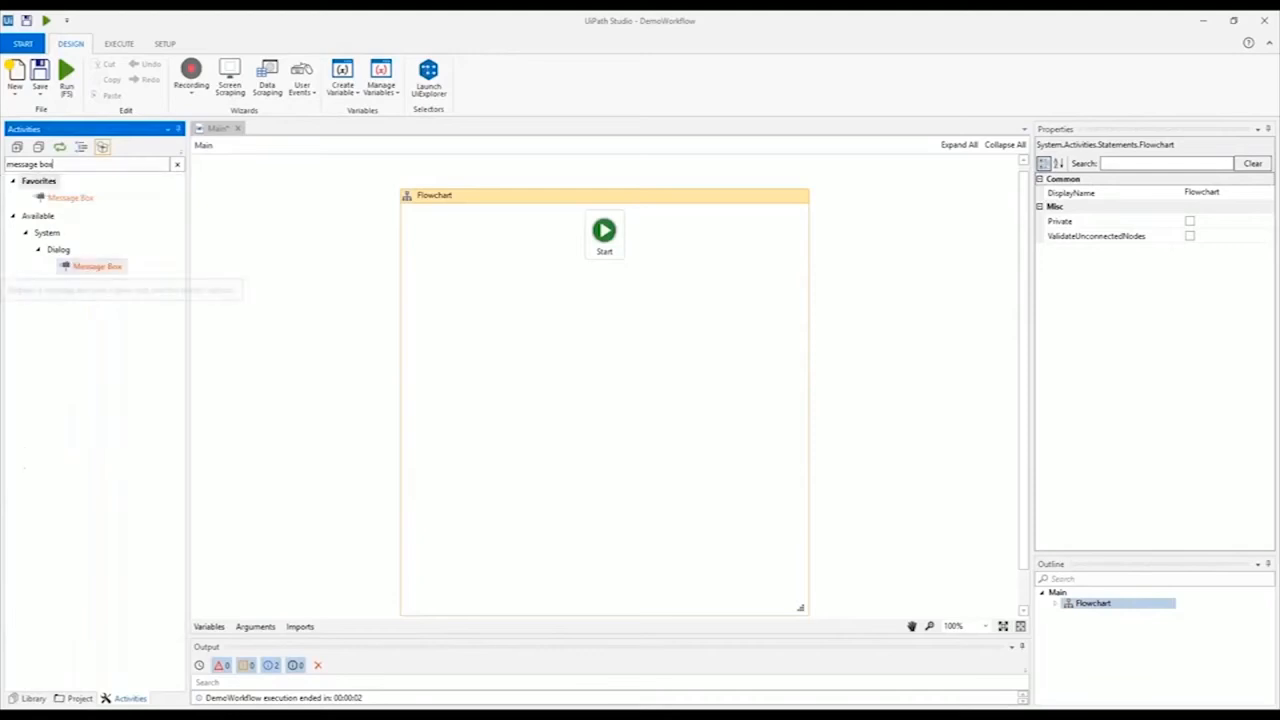
left_click_drag(96, 266, 604, 300)
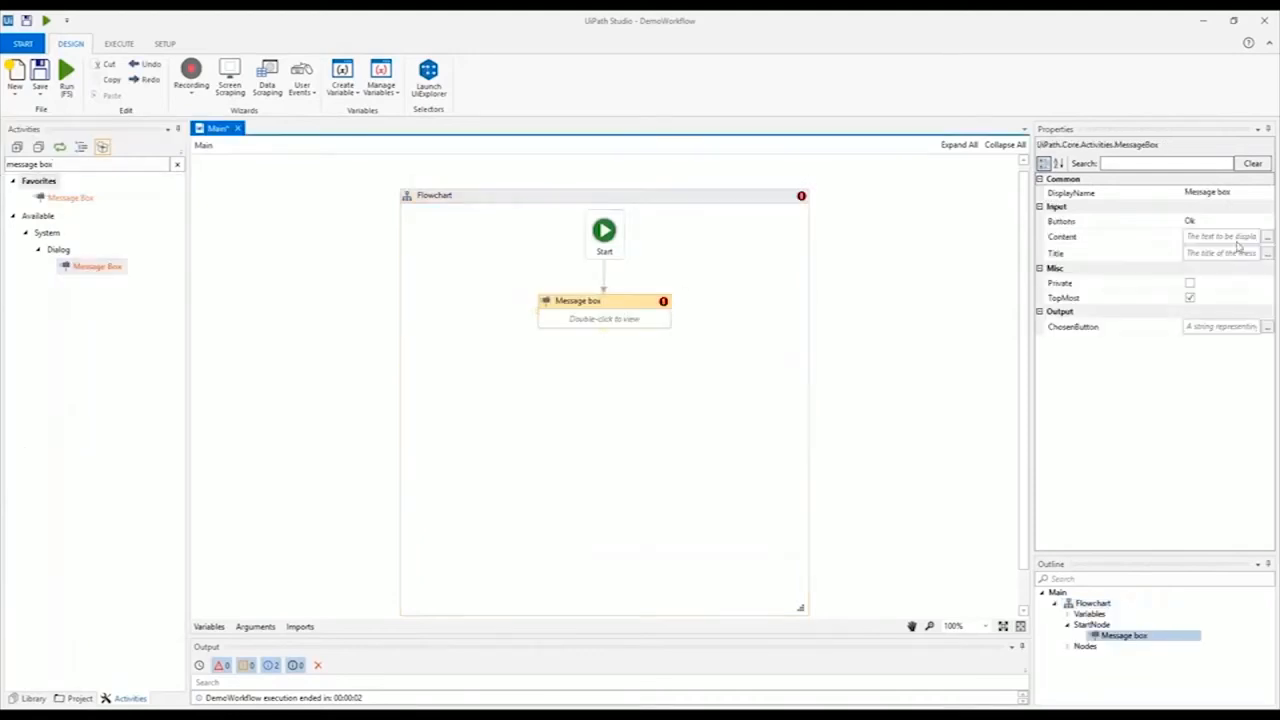
left_click(1220, 192)
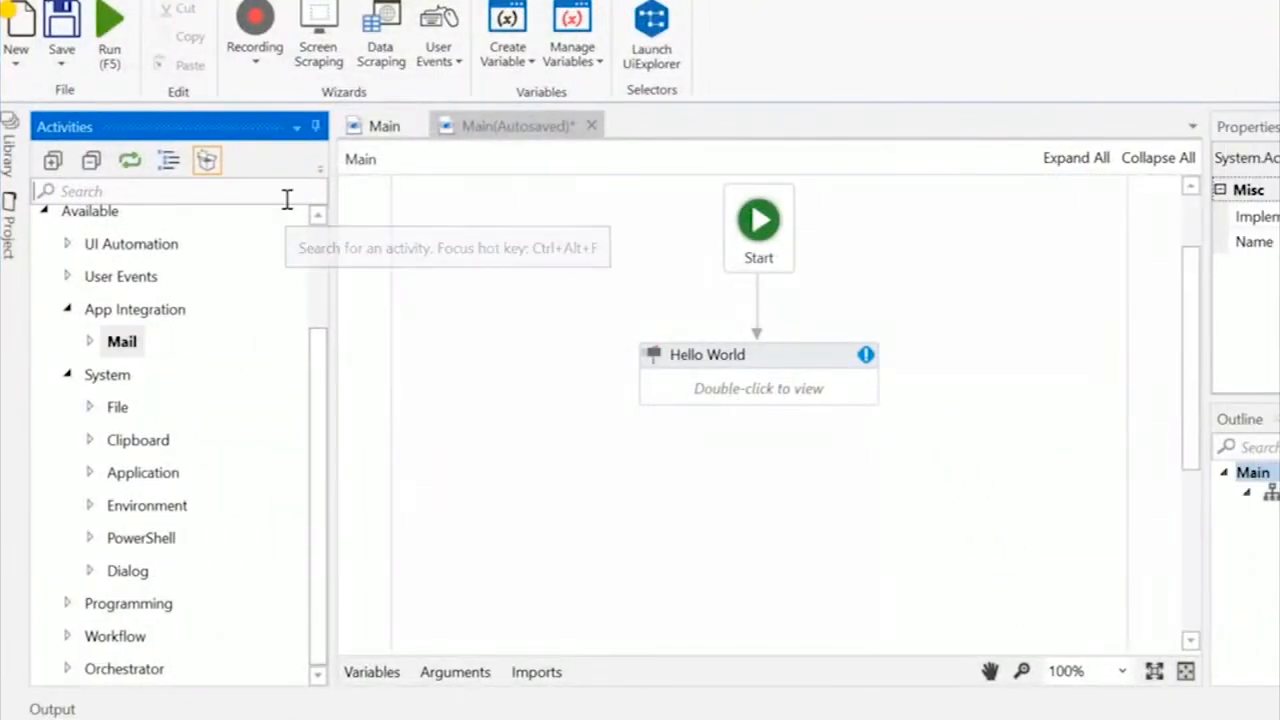
Step: Place a Send Outlook Mail Message activity from the 'mail' search below Hello World
type("mail")
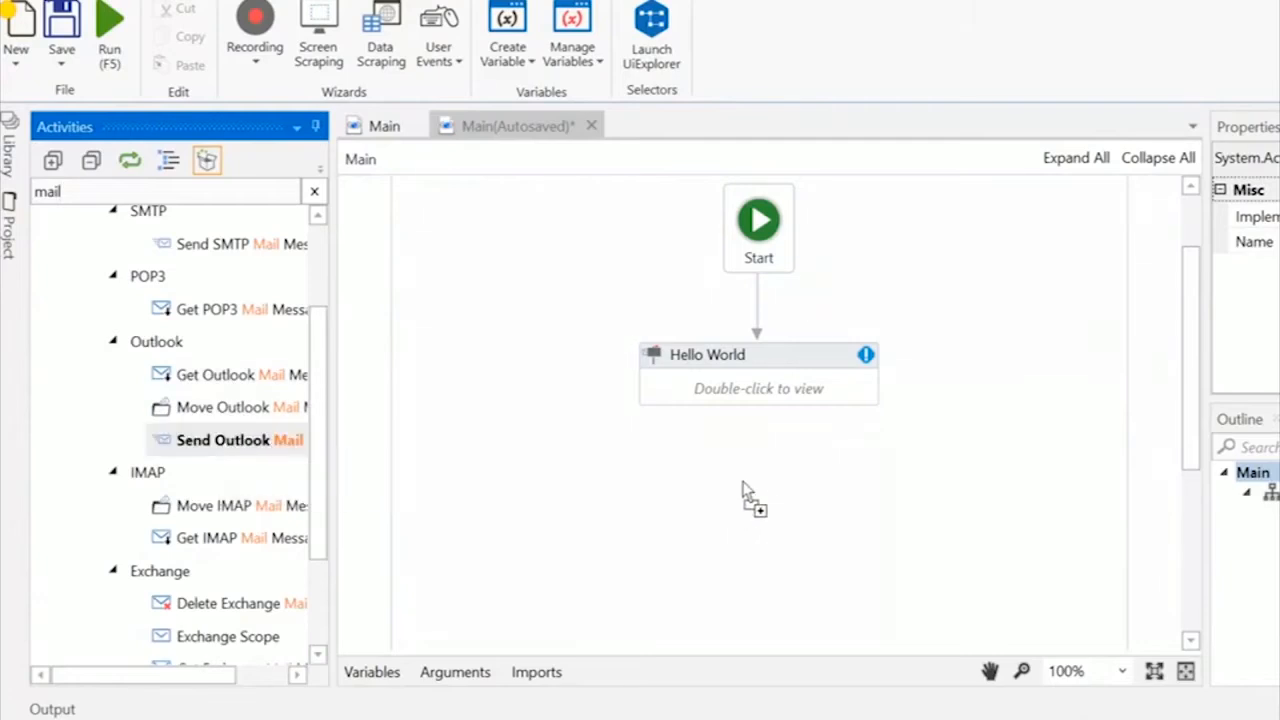
left_click_drag(240, 440, 758, 452)
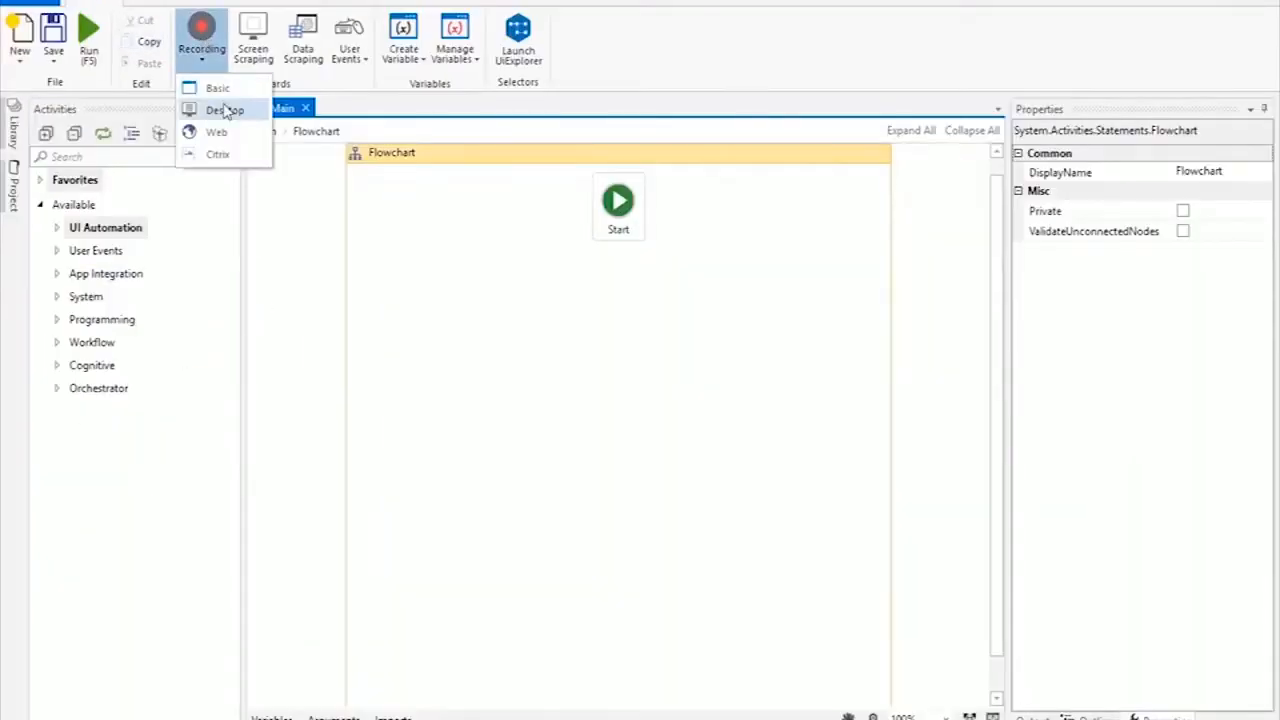
Step: Desktop-record entering 123 Cash, 456 Credit and 789 Discount in UiDemo, totalling 1368
left_click(224, 110)
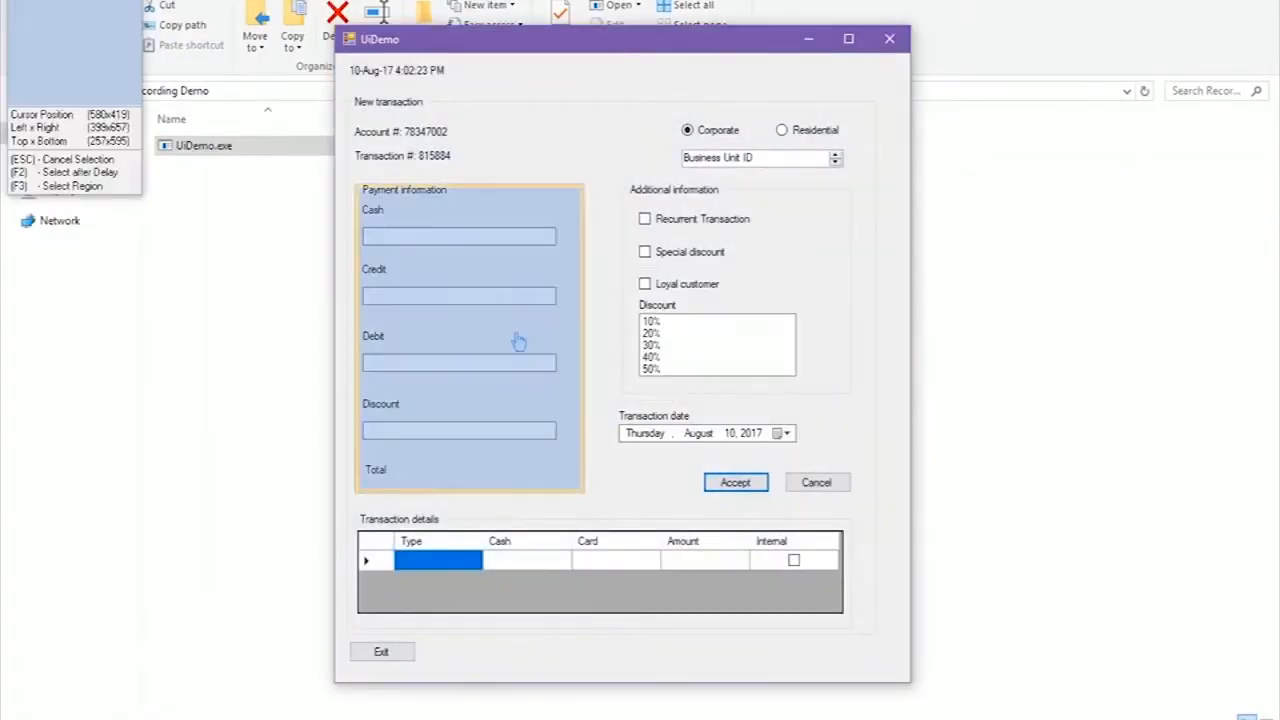
type("123")
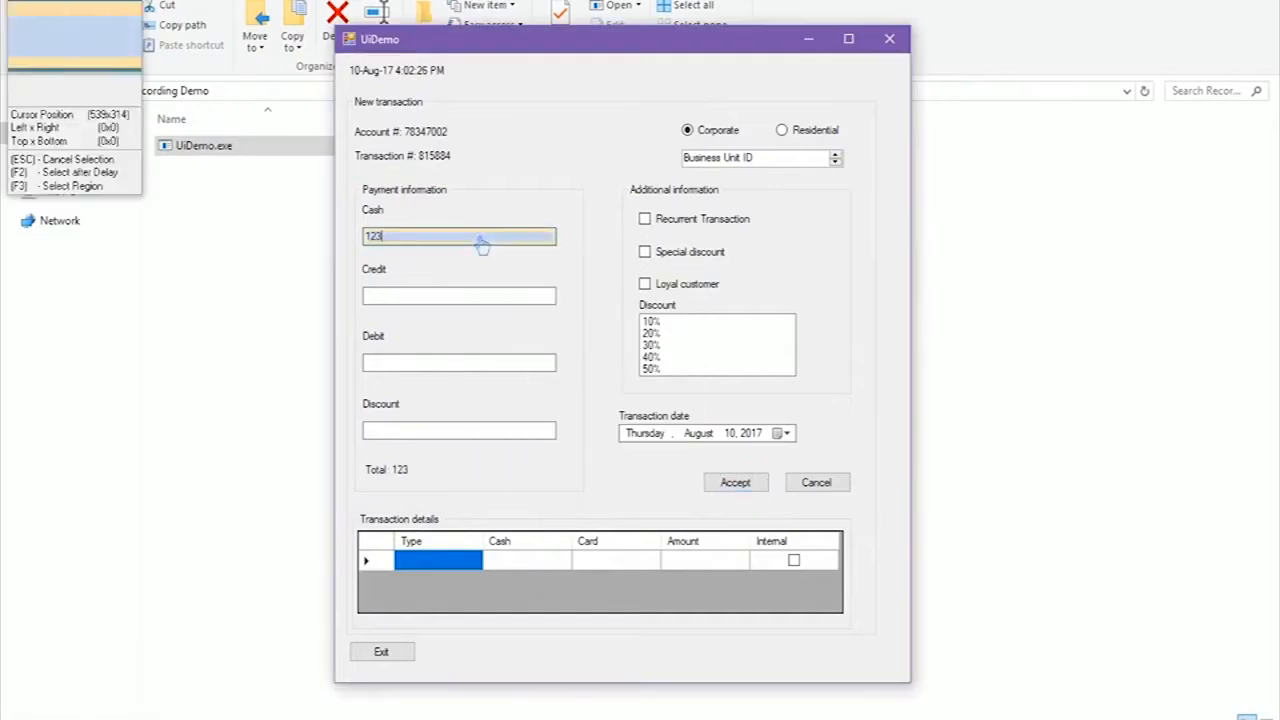
type("456")
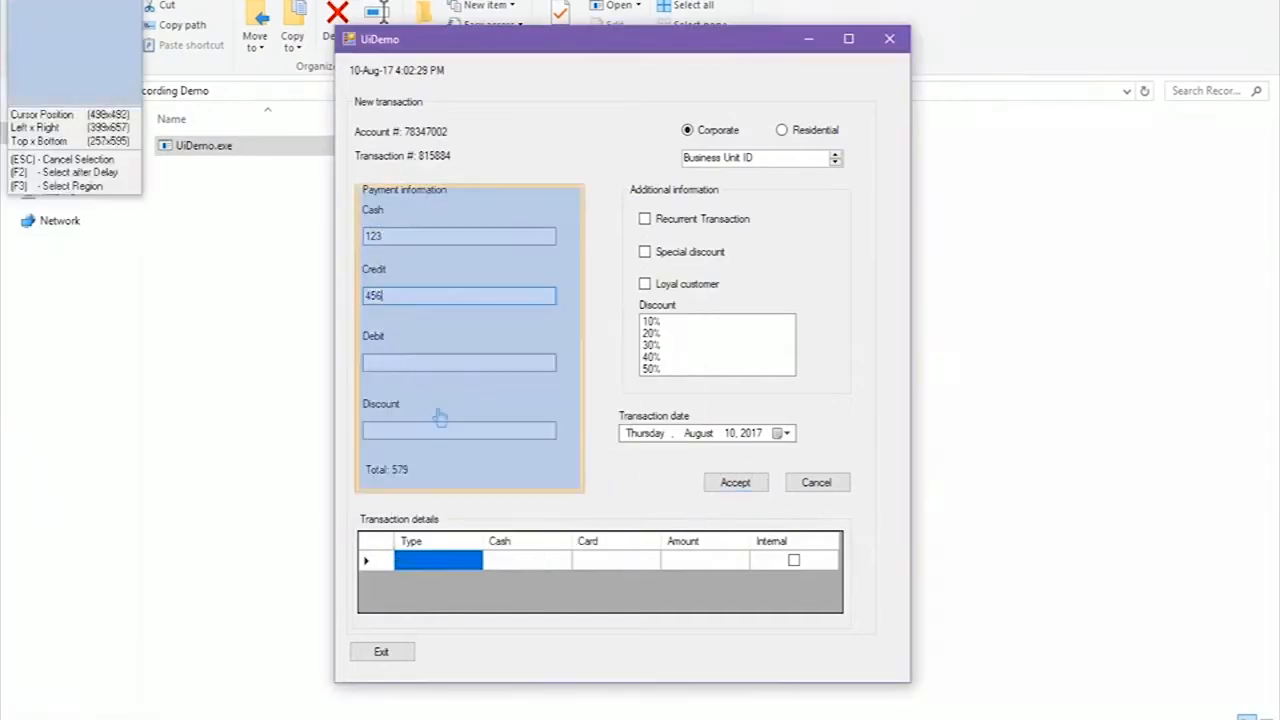
type("789")
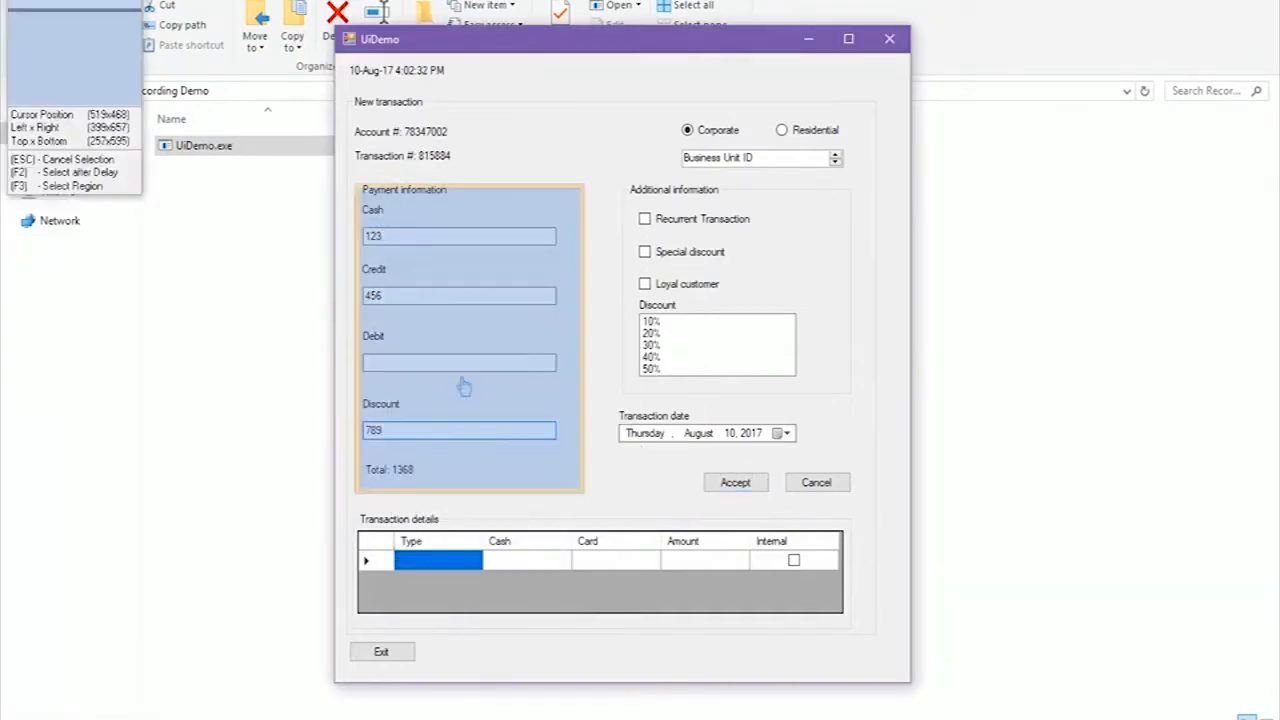
left_click(644, 252)
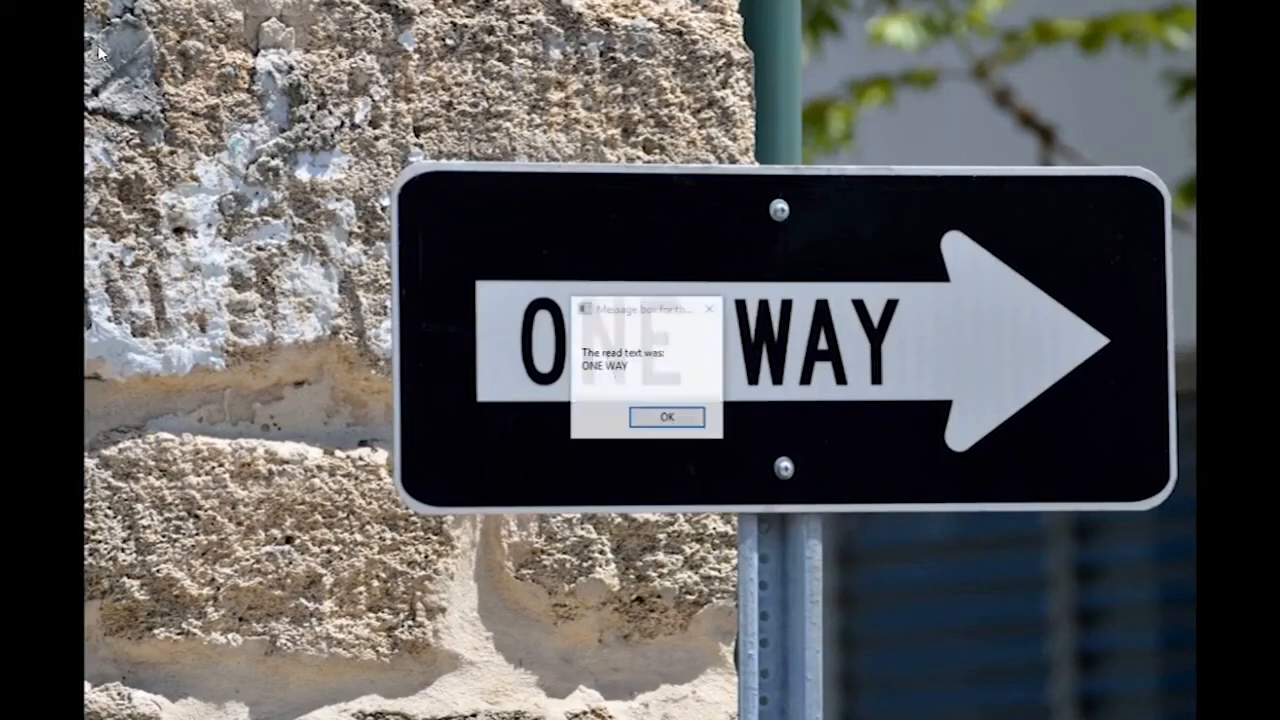
Step: Dismiss the message reporting the read text as 'ONE WAY'
left_click(664, 418)
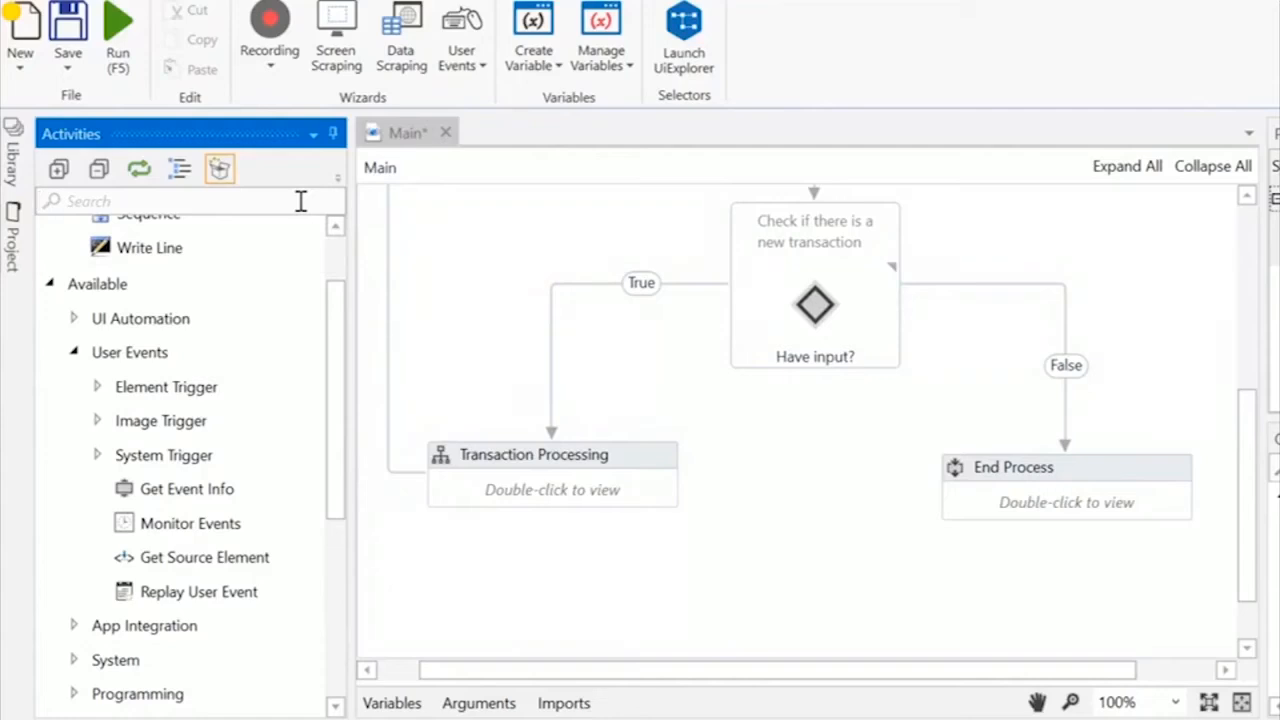
Step: Place a Flow Decision below Transaction Processing and route its False outcome to End Process
type("decis")
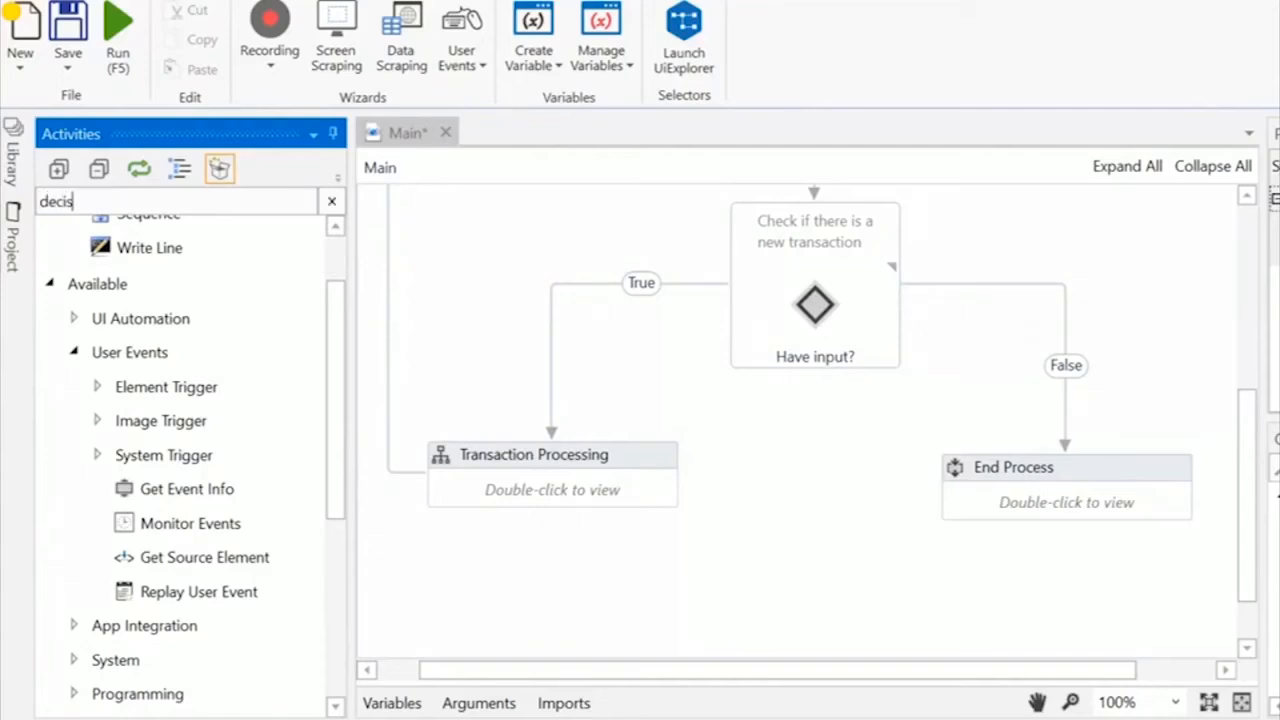
type("ion")
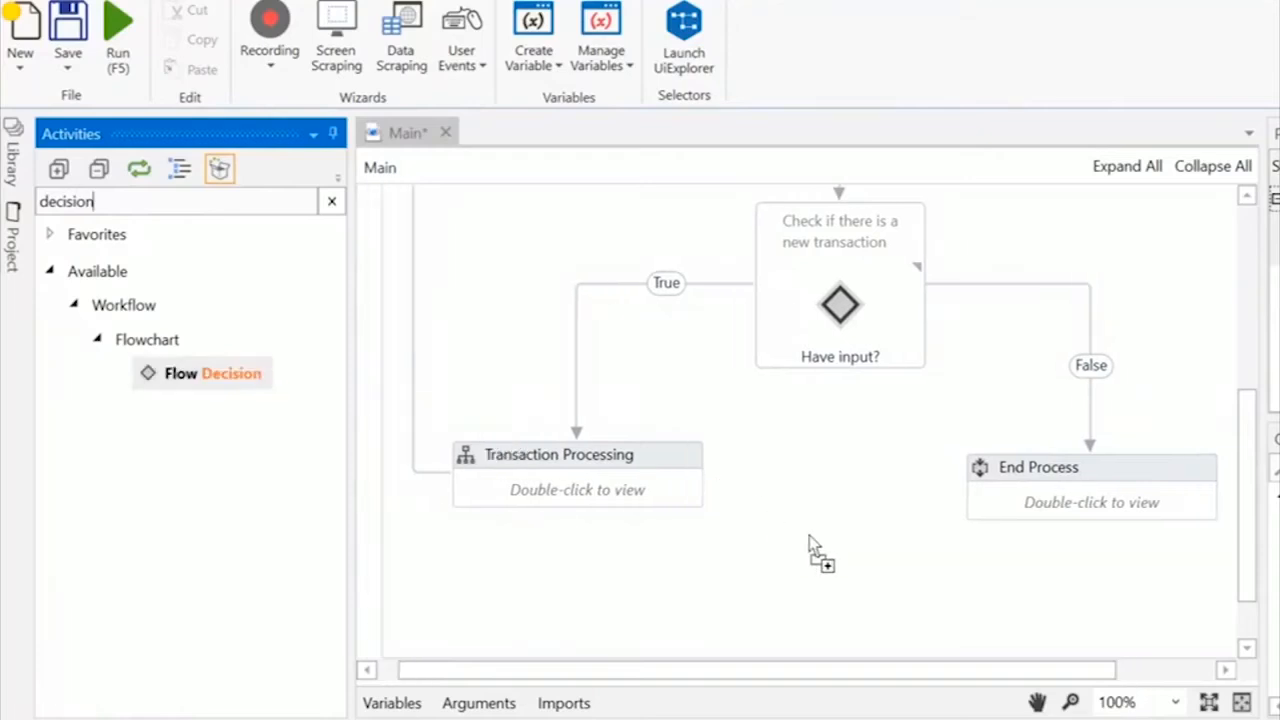
left_click_drag(212, 374, 804, 560)
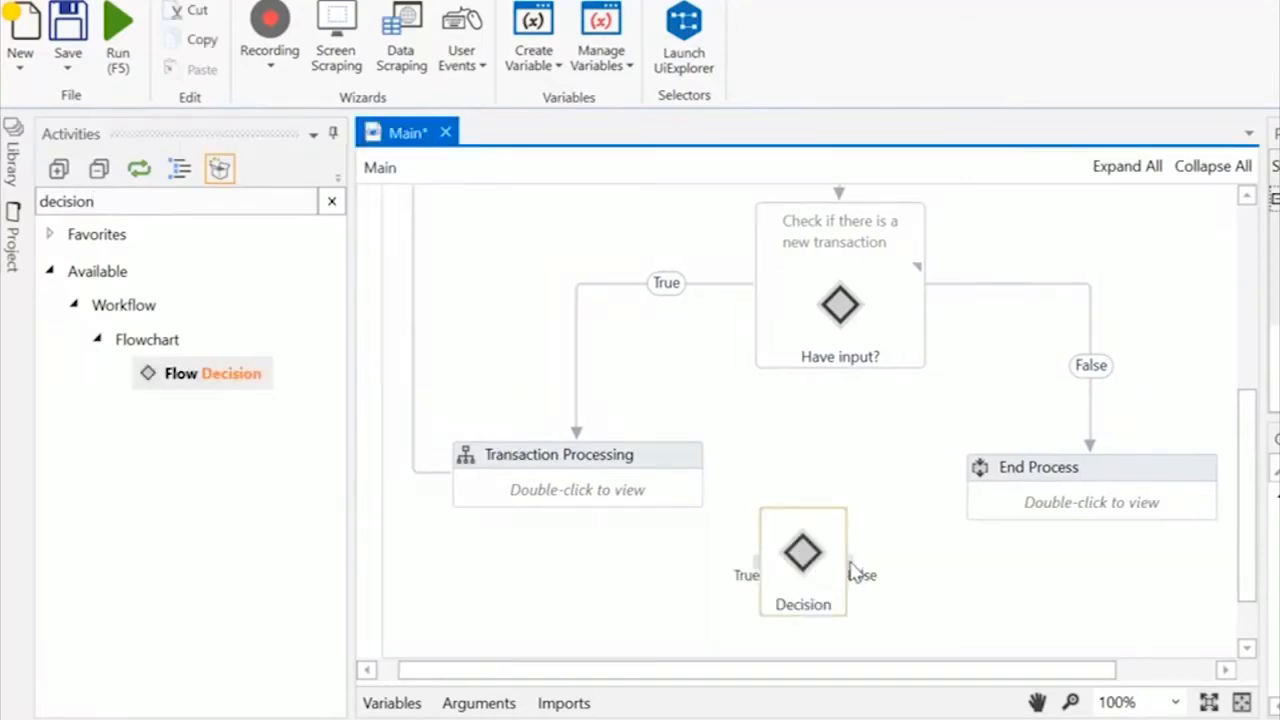
left_click_drag(850, 560, 1090, 540)
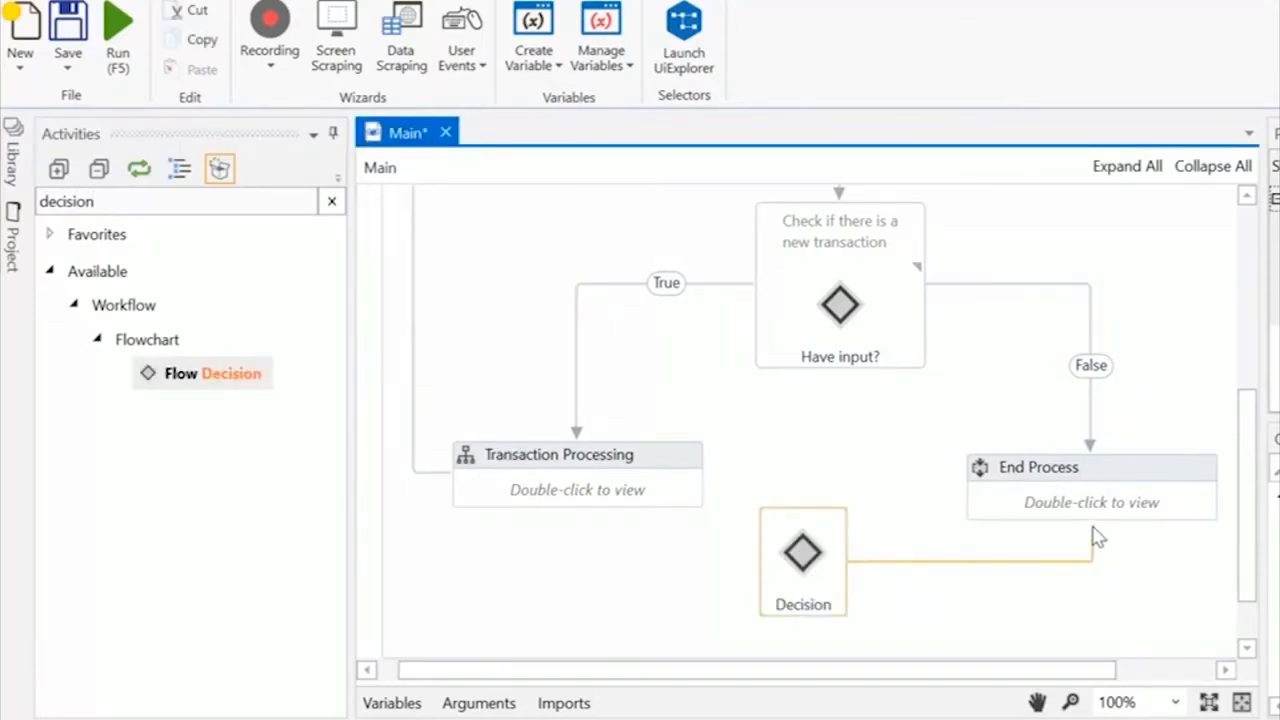